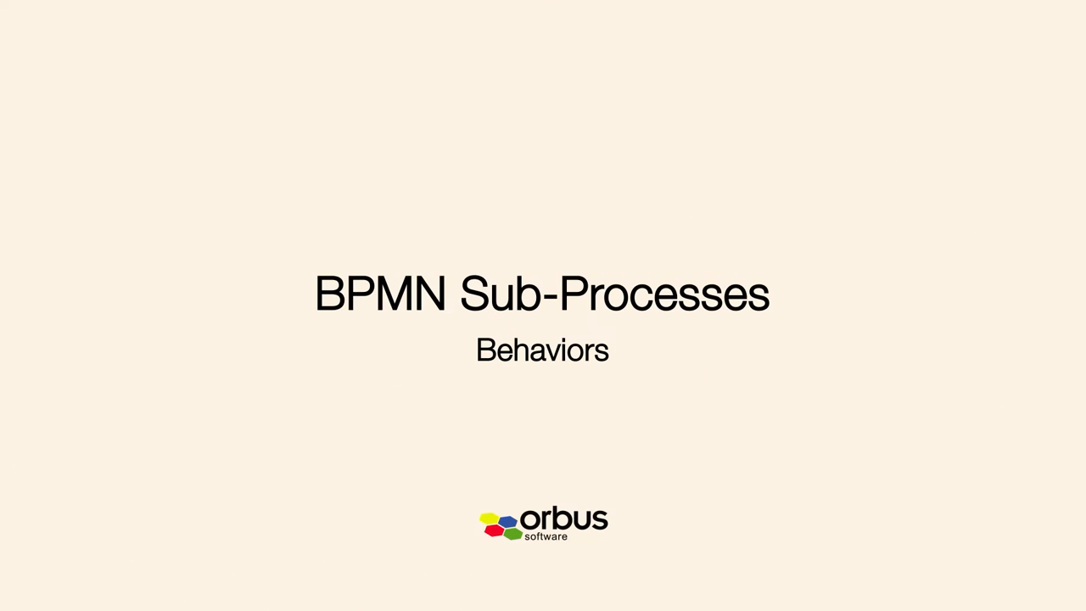
click(542, 306)
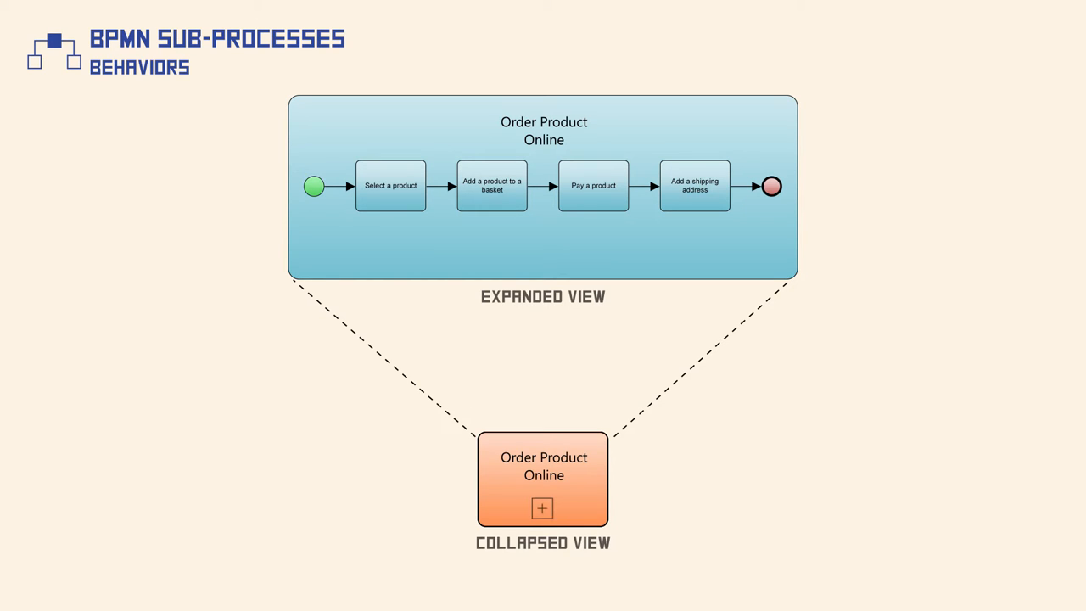
click(542, 507)
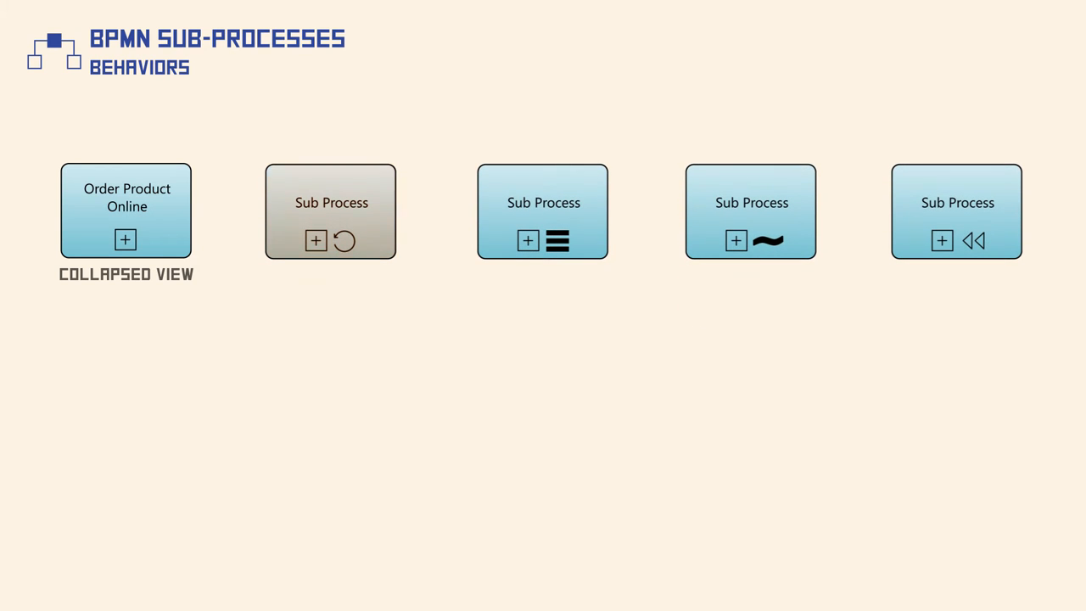
click(542, 210)
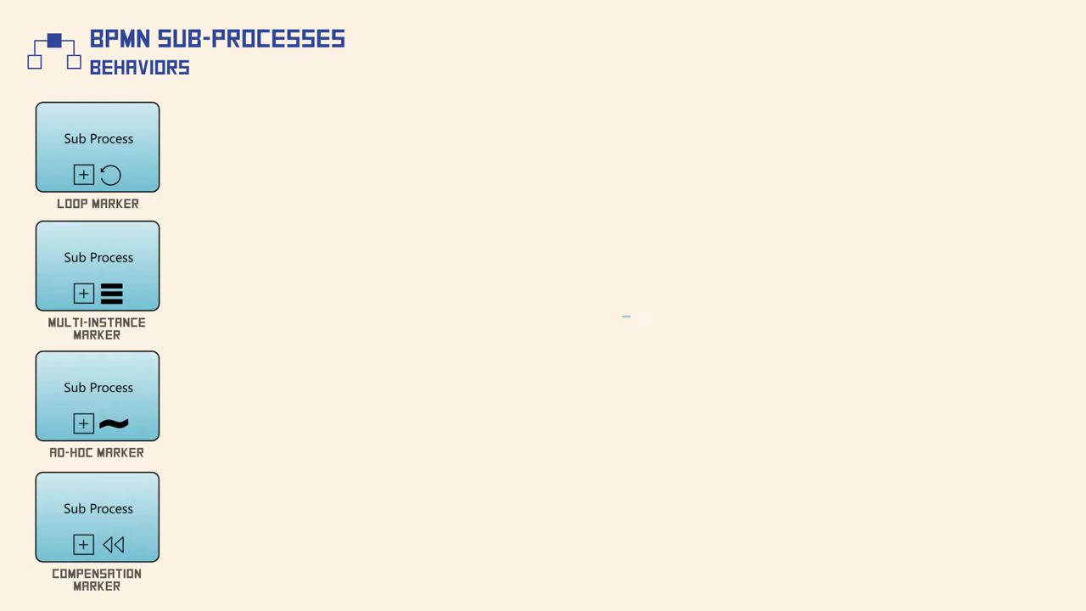
click(97, 265)
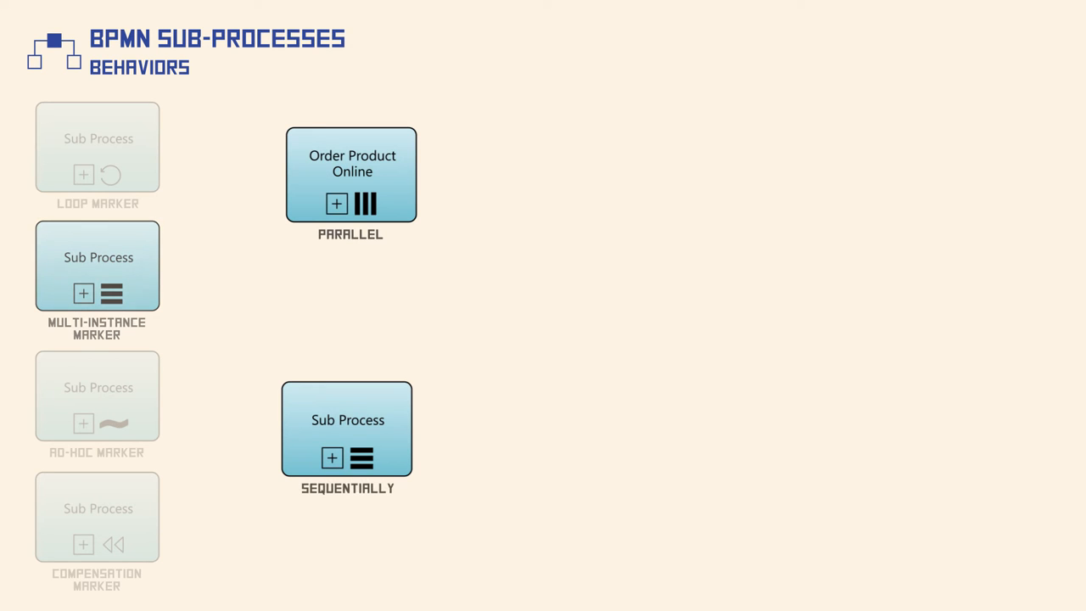
click(362, 458)
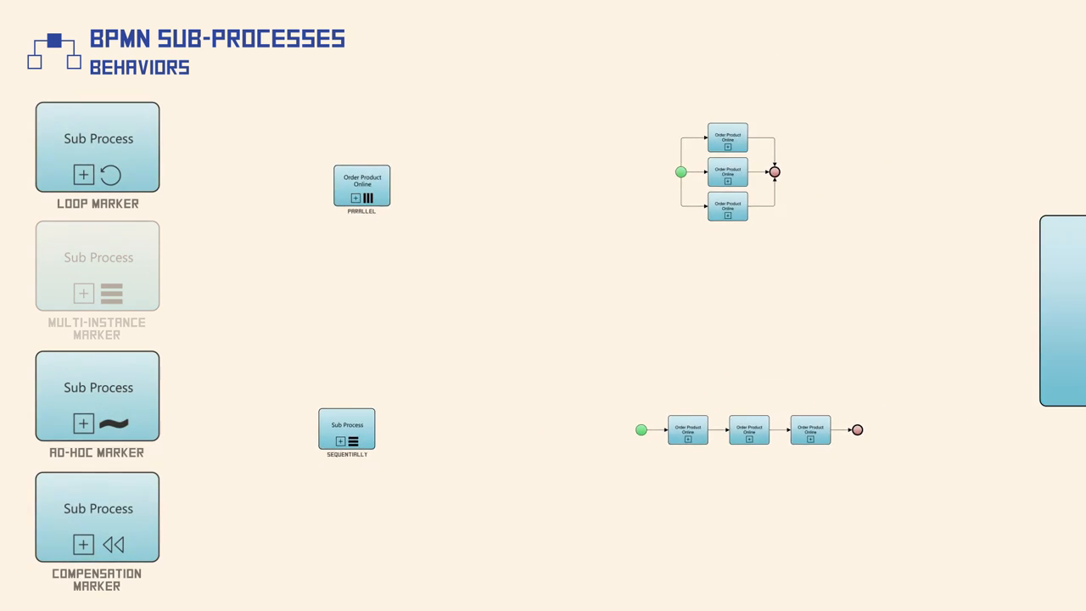
click(97, 397)
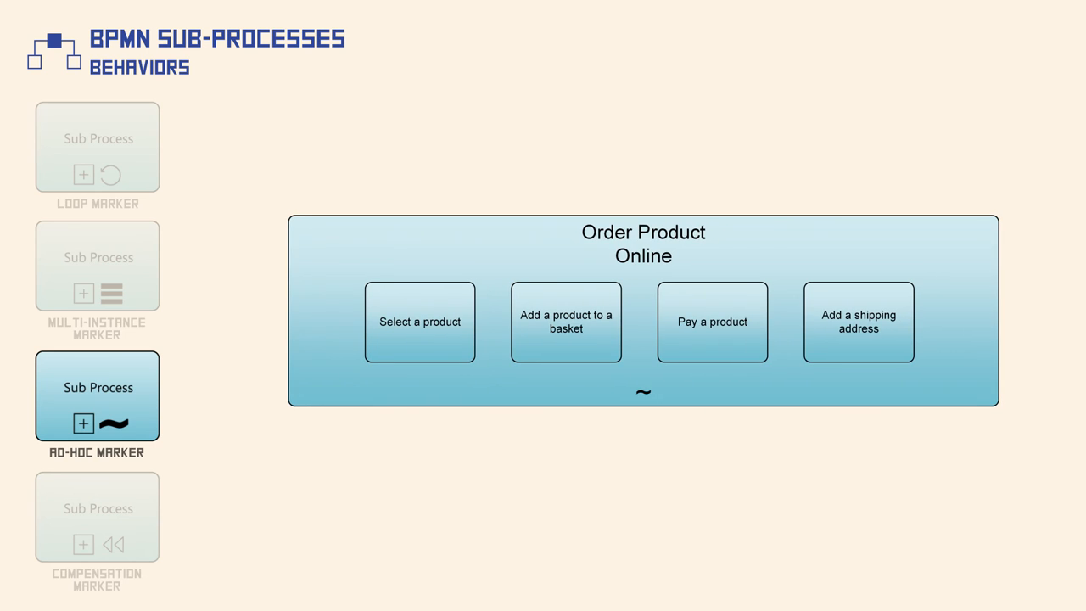